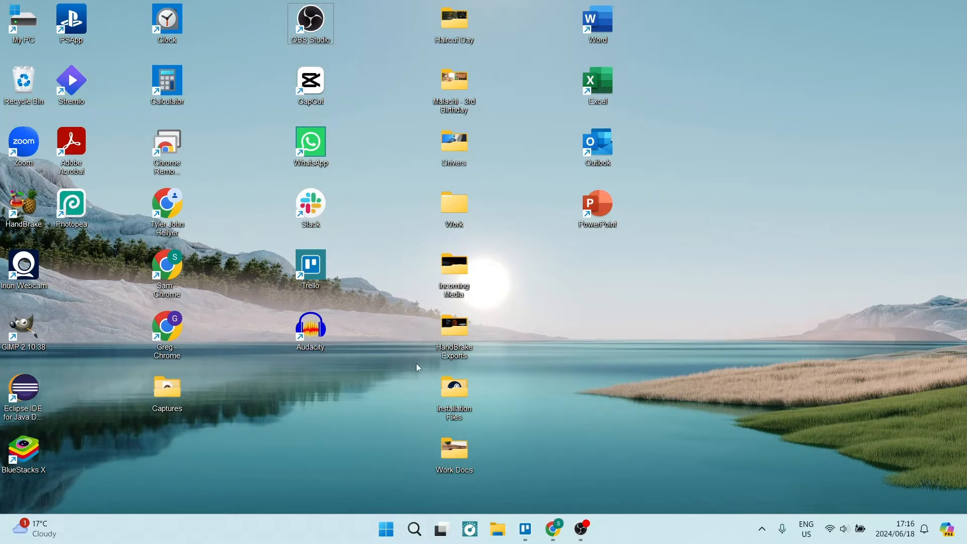
Bring up the Windows search panel with its list of recent items
left_click(414, 529)
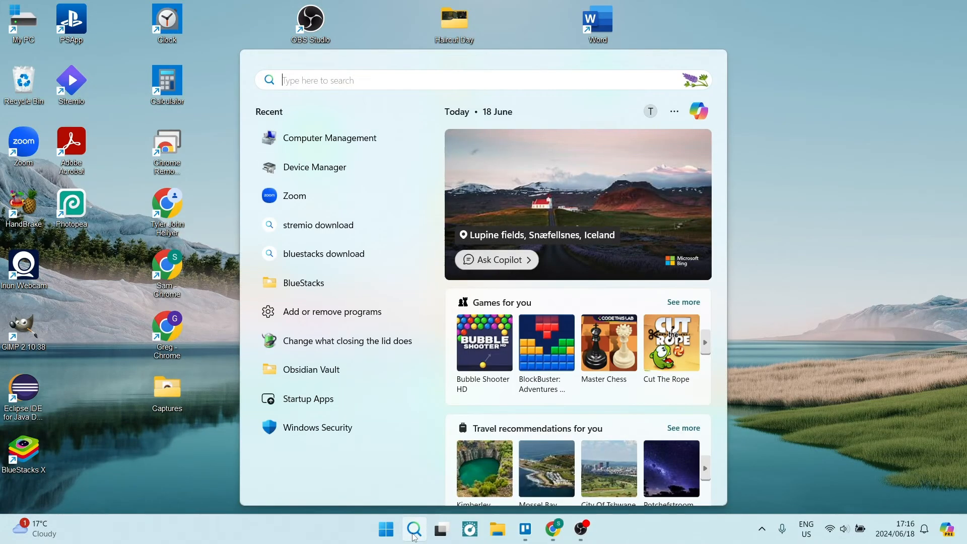
mouse_move(330, 138)
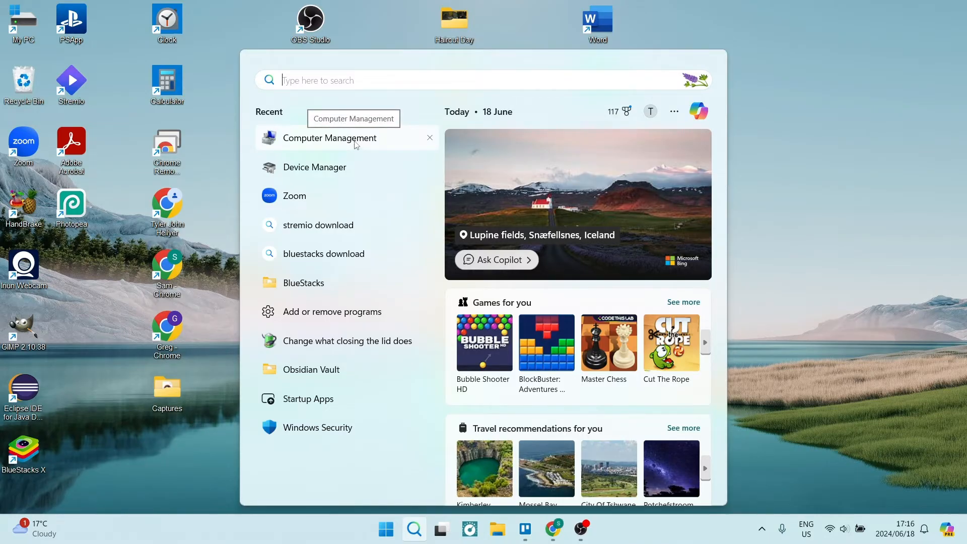
Launch Computer Management from the recent items and maximize its window
left_click(330, 138)
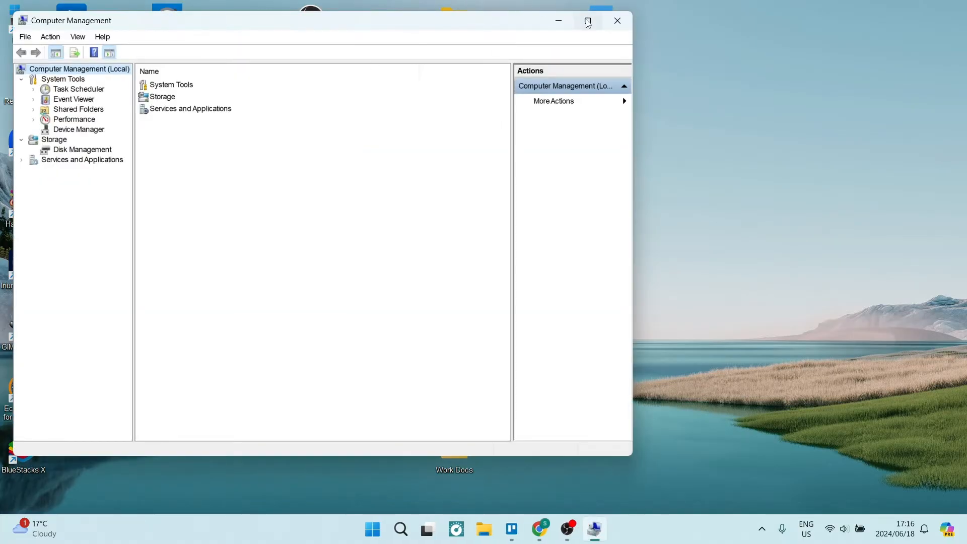
left_click(586, 20)
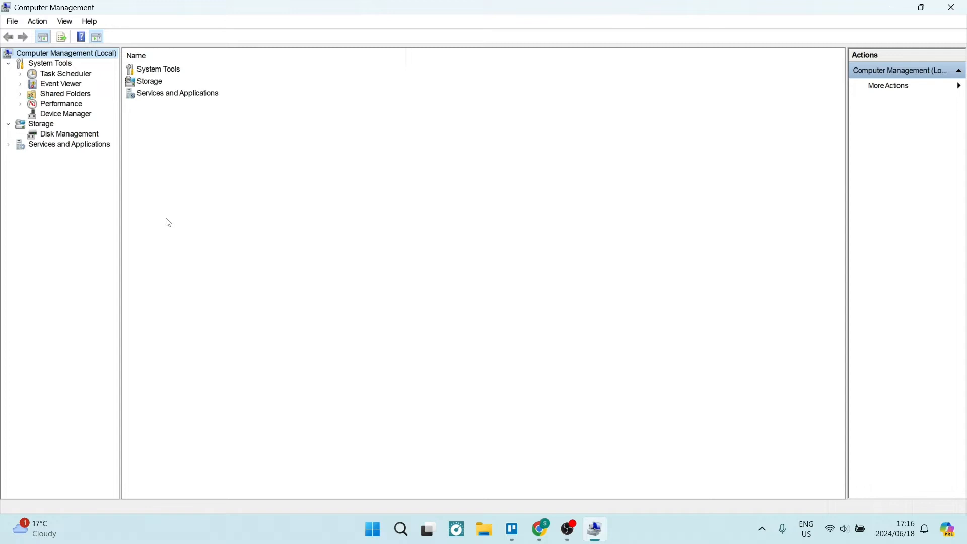
mouse_move(84, 101)
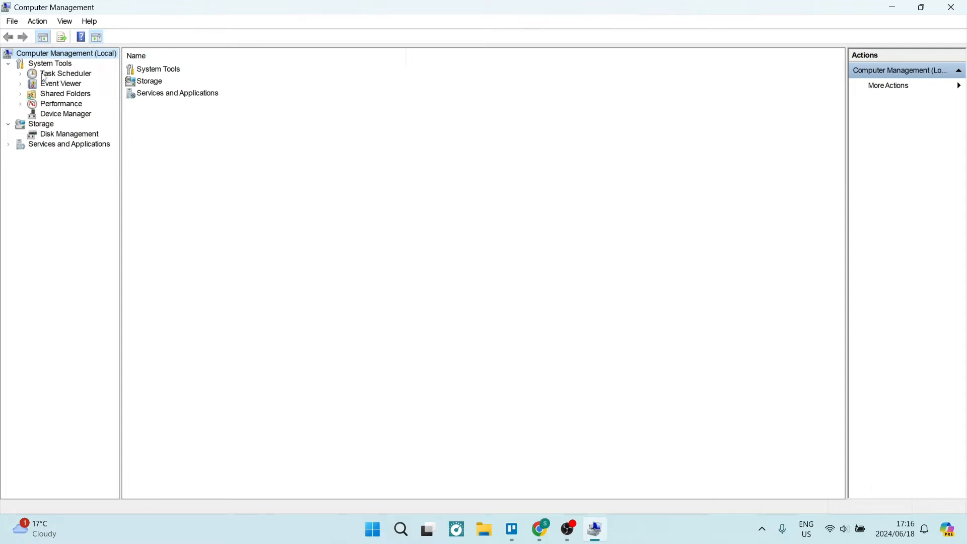
Expand Task Scheduler under System Tools and show the Task Scheduler Library's task list
left_click(21, 73)
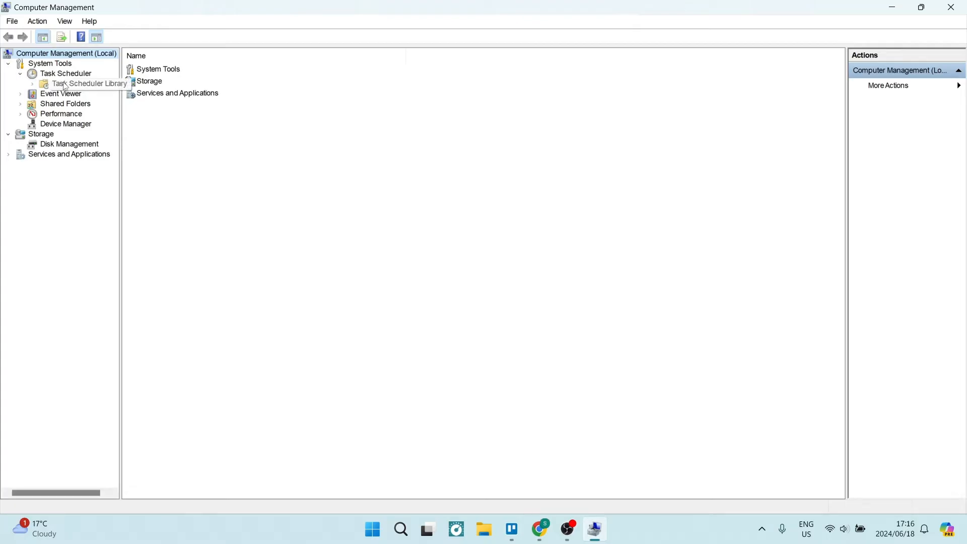
left_click(90, 83)
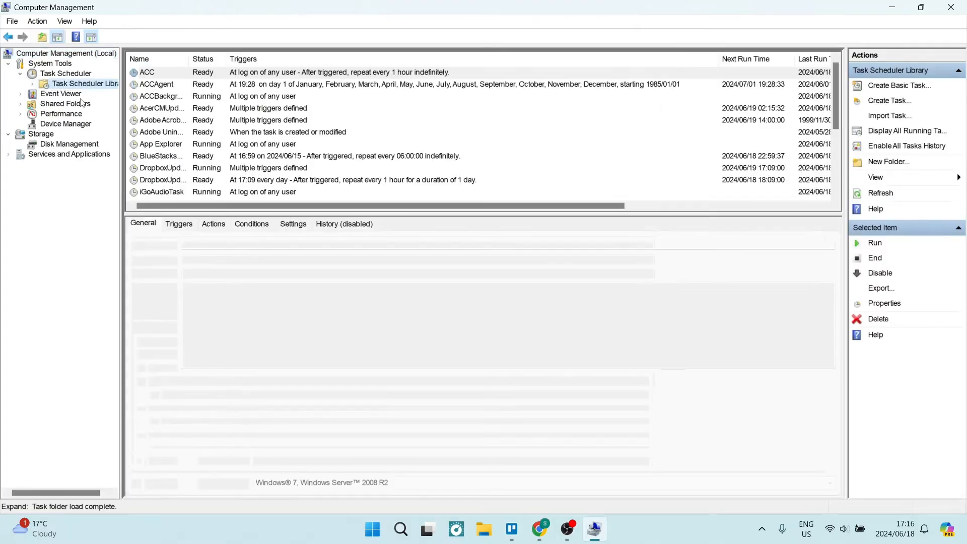
left_click(147, 72)
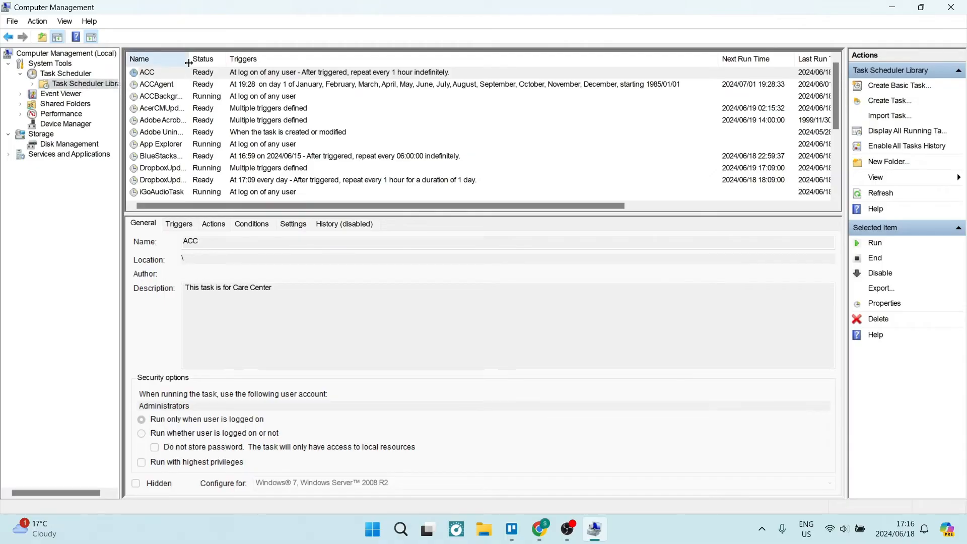
Widen the Name column and bring up the context menu for Adobe Acrobat Update Task
left_click_drag(188, 58, 306, 59)
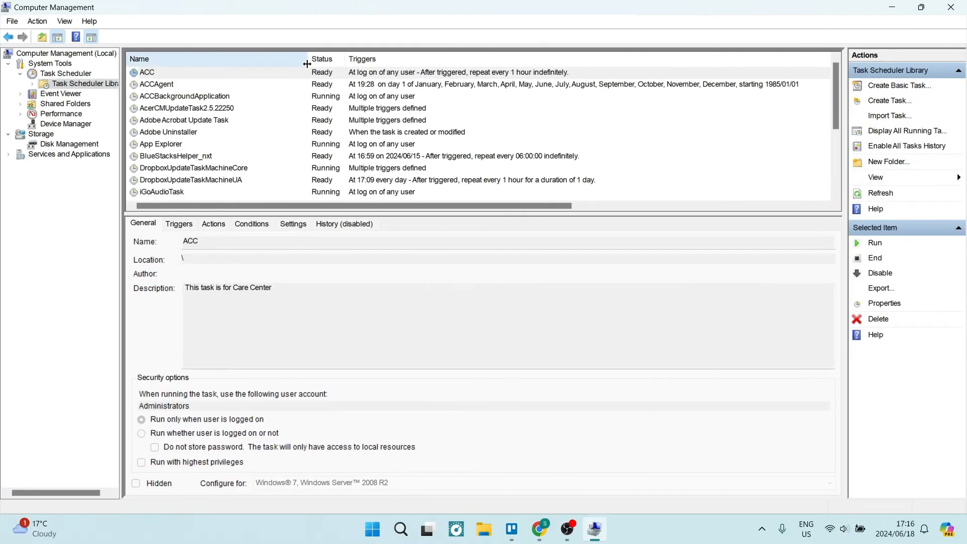
left_click(148, 72)
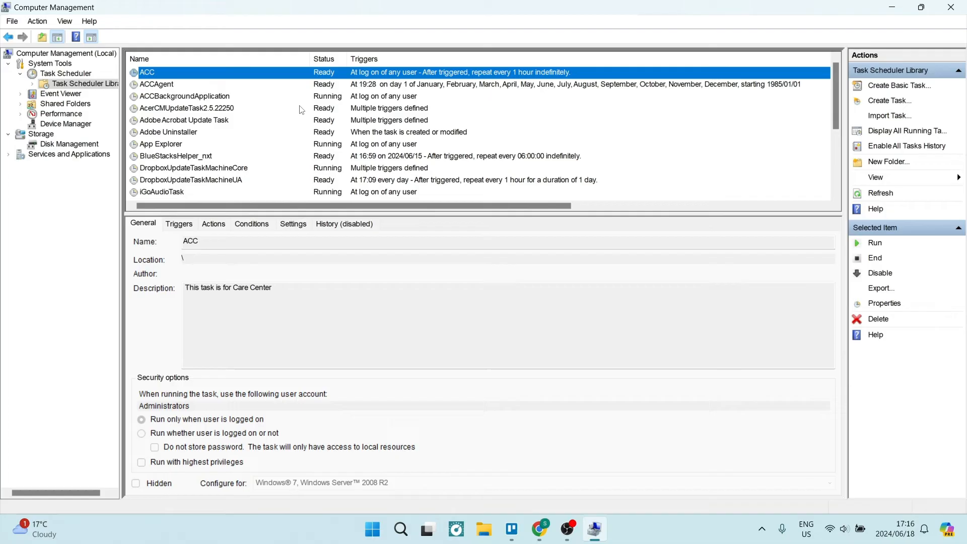
mouse_move(189, 121)
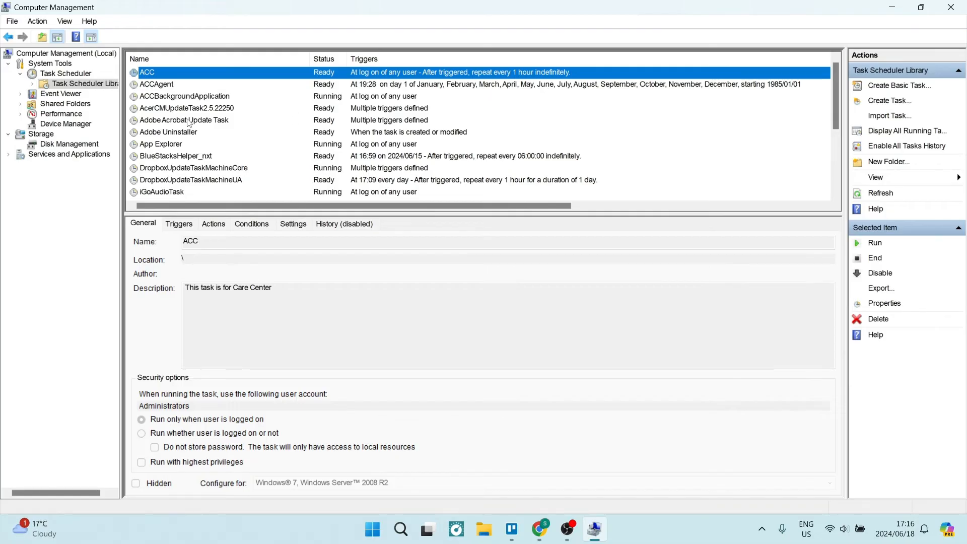
left_click(184, 120)
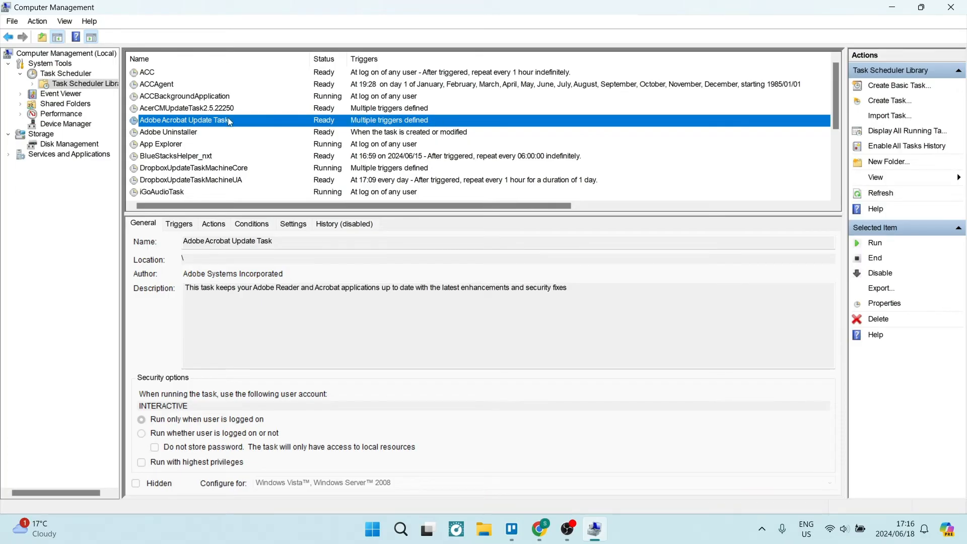
right_click(185, 120)
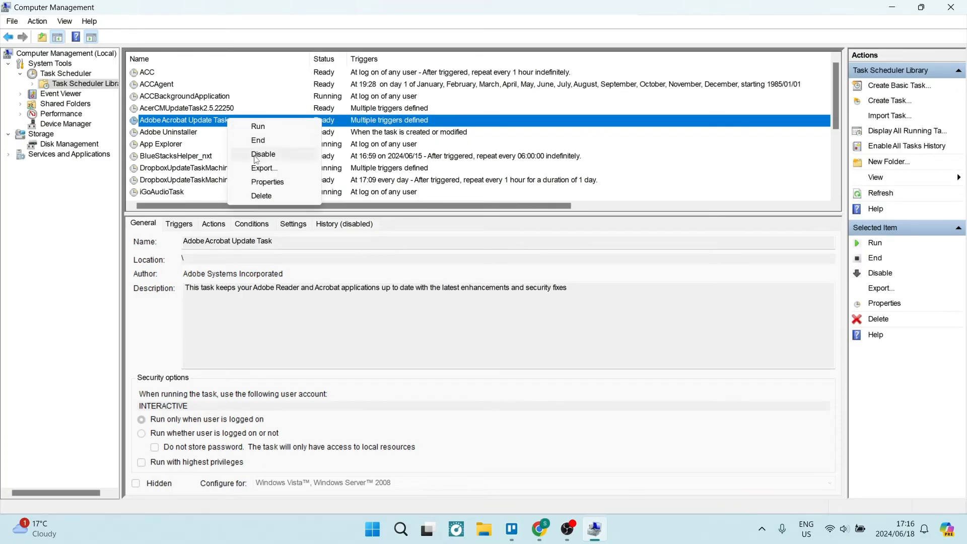